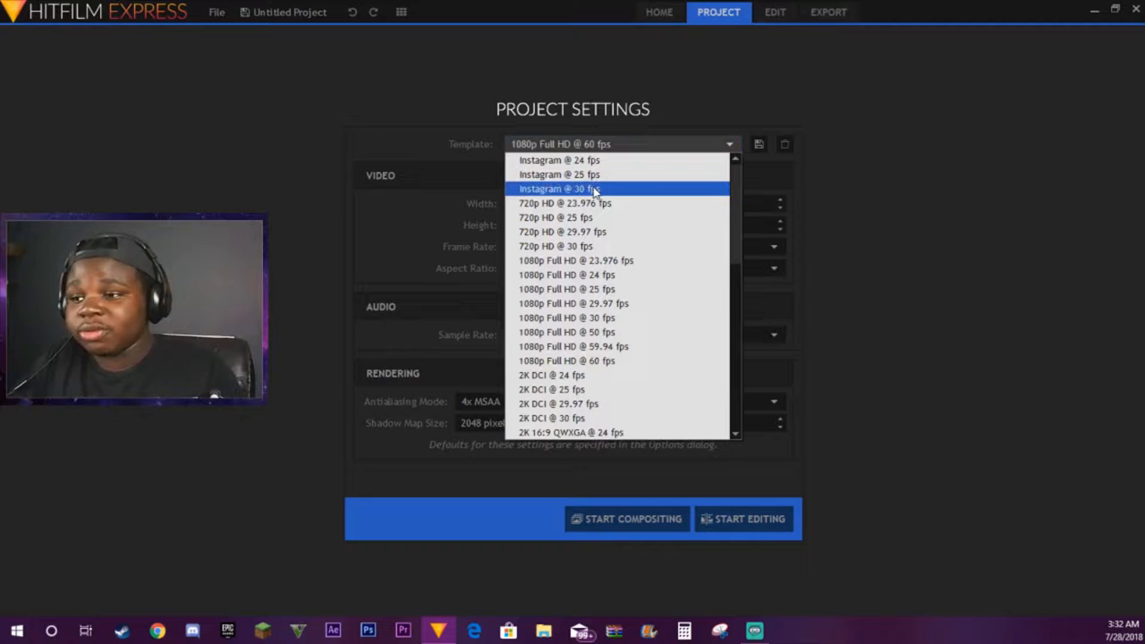
mouse_move(590, 319)
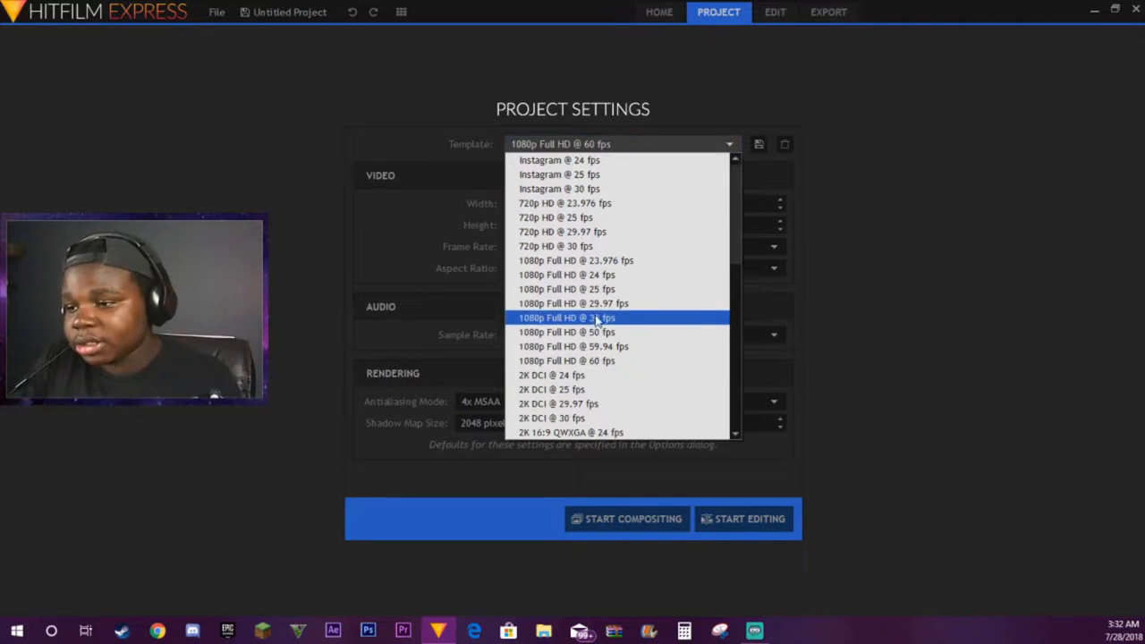
mouse_move(551, 376)
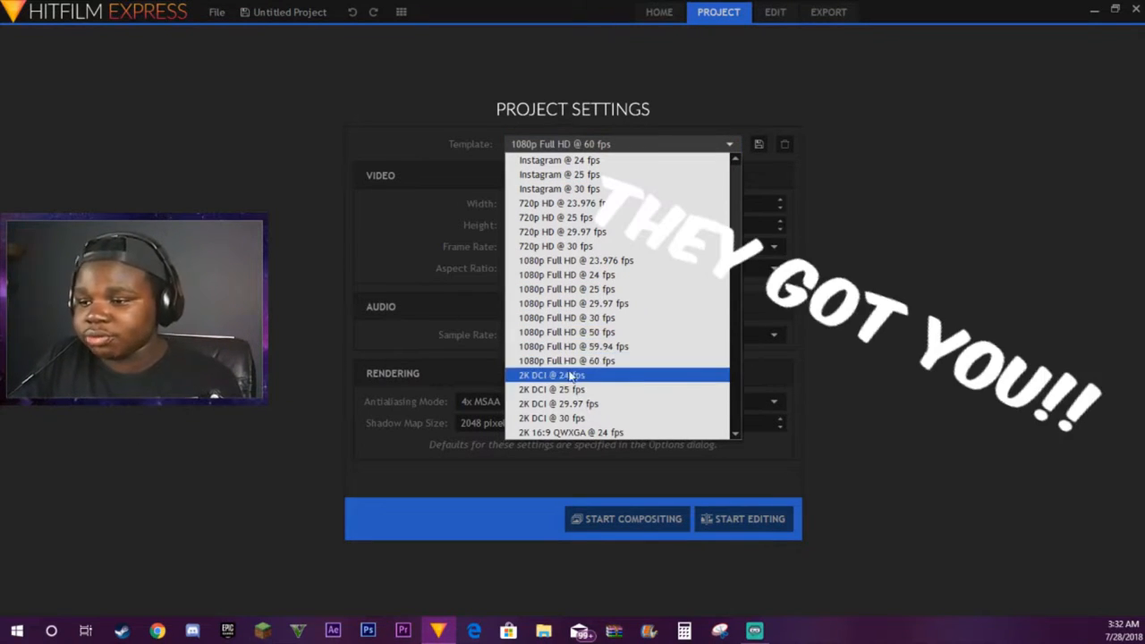
Finish project setup keeping the 48000 Hz audio sample rate and start editing
scroll(down, 3)
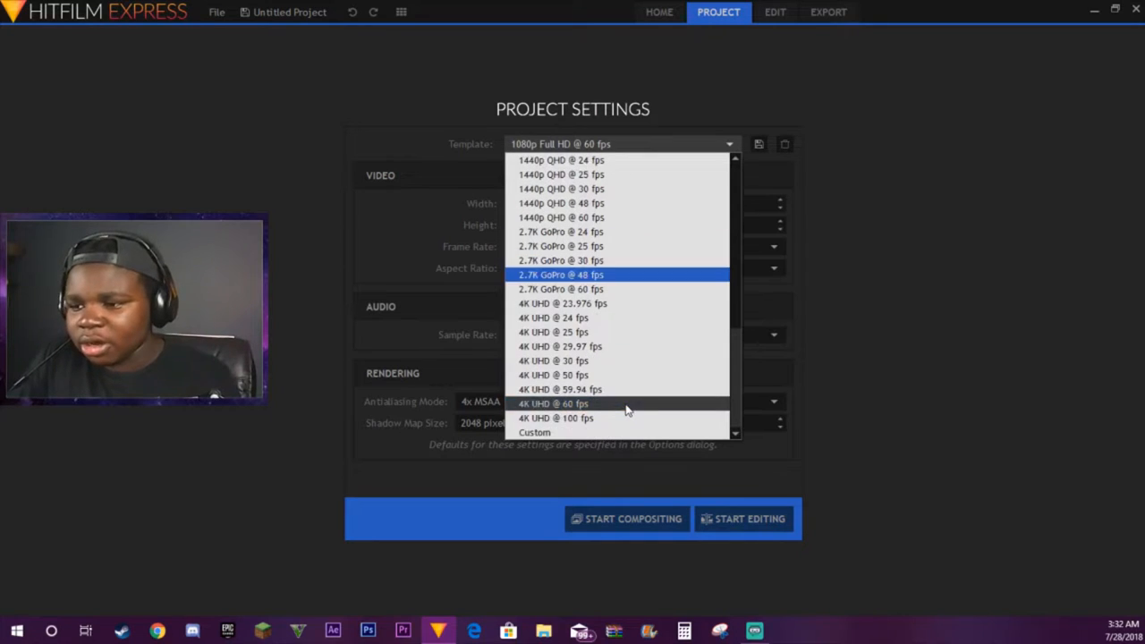
mouse_move(617, 390)
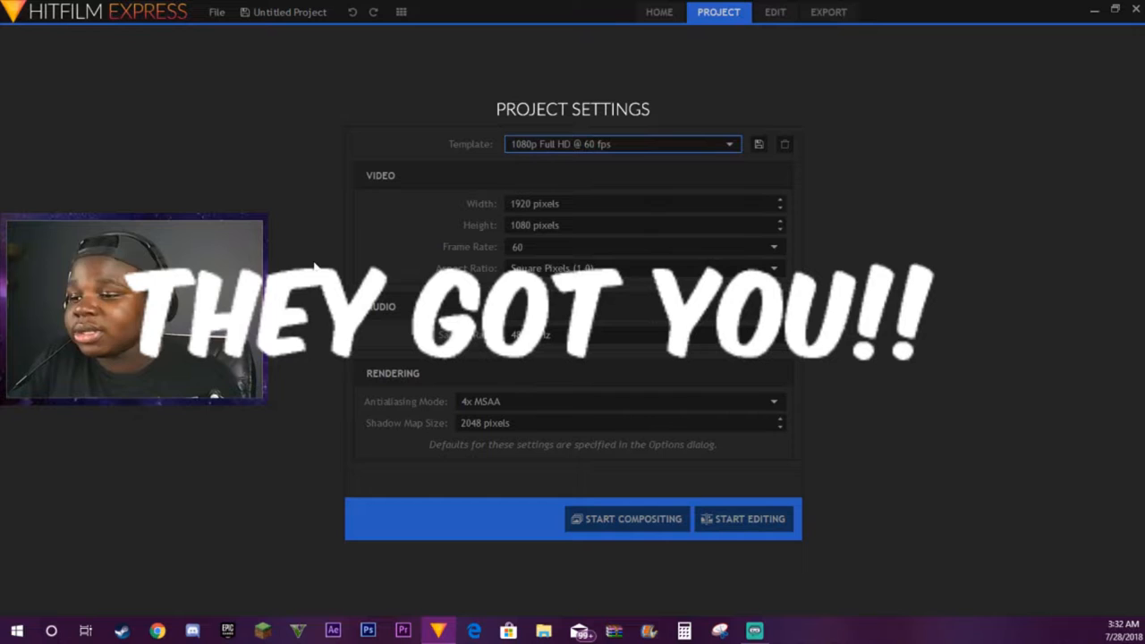
click(644, 204)
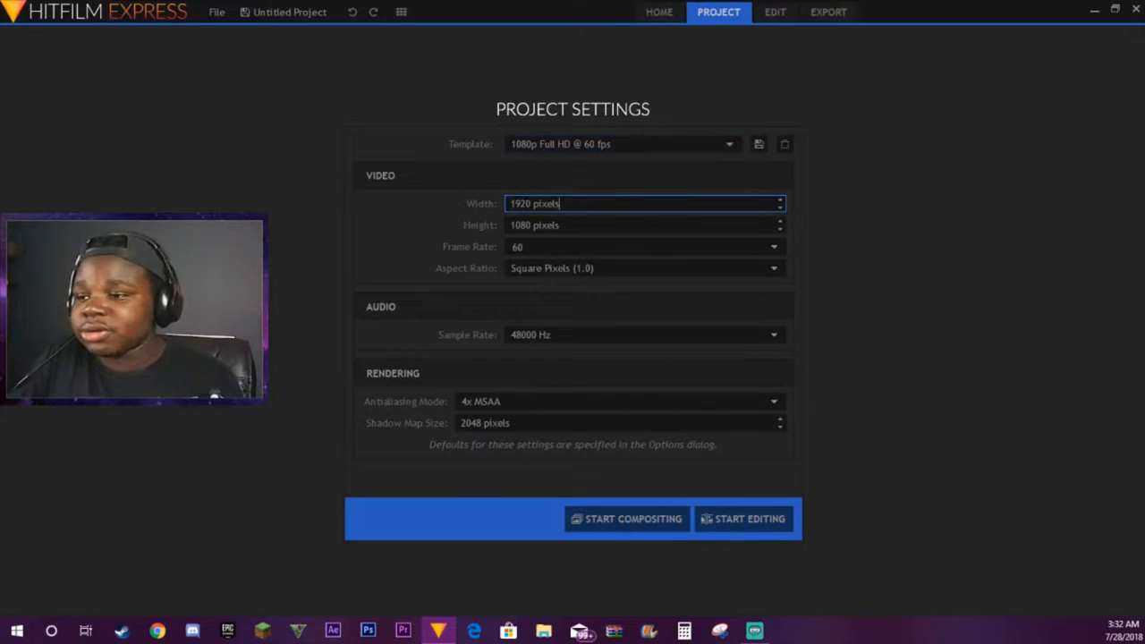
click(772, 335)
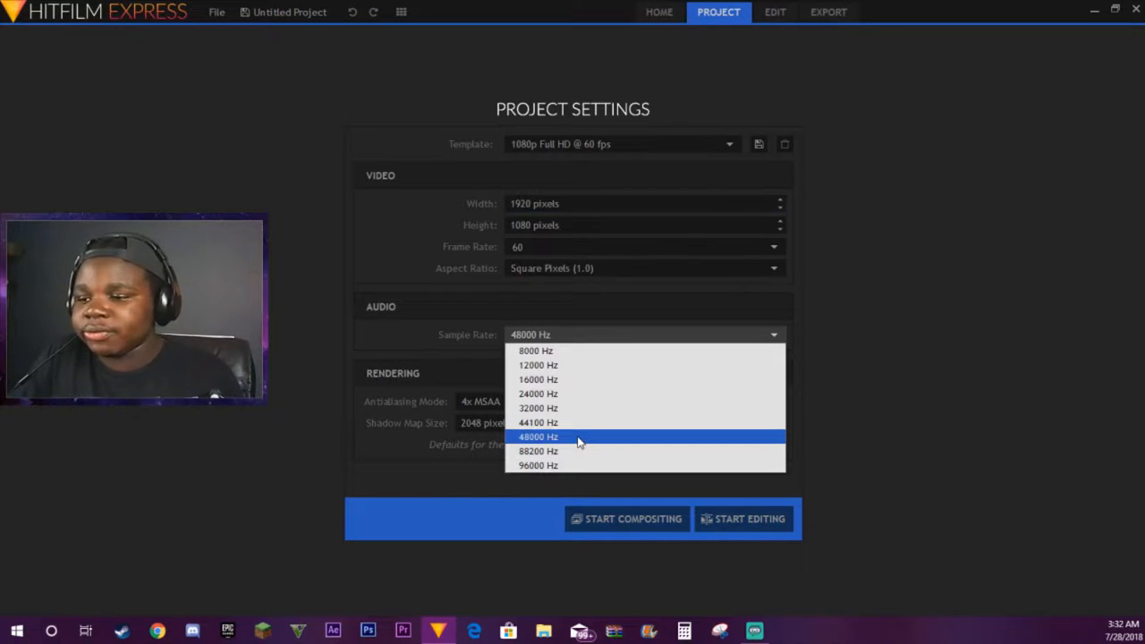
click(537, 437)
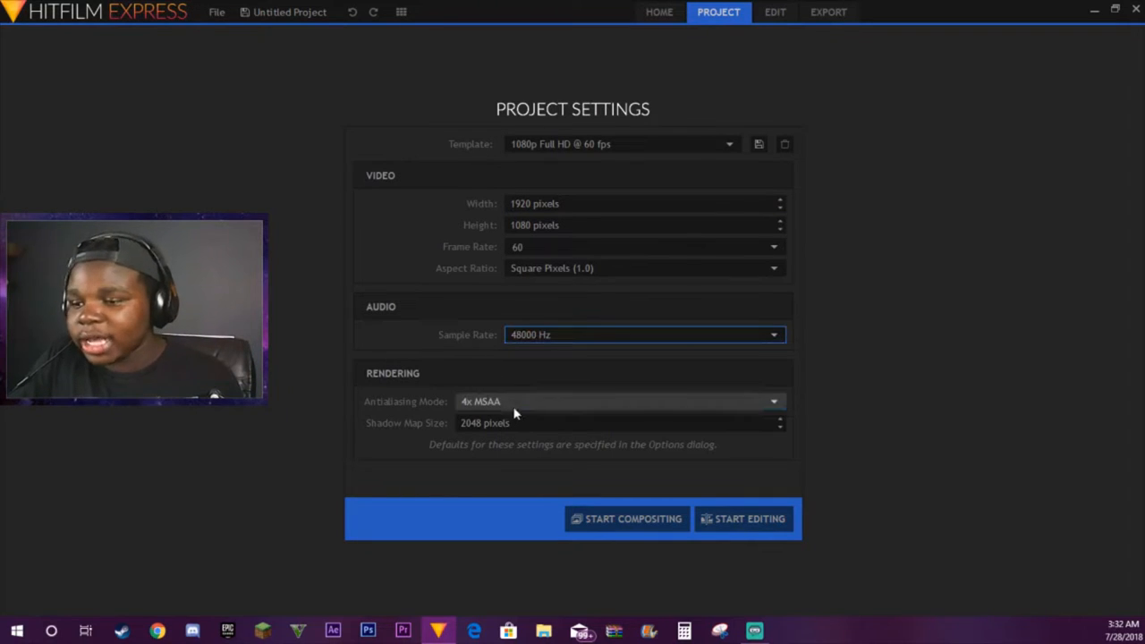
click(617, 422)
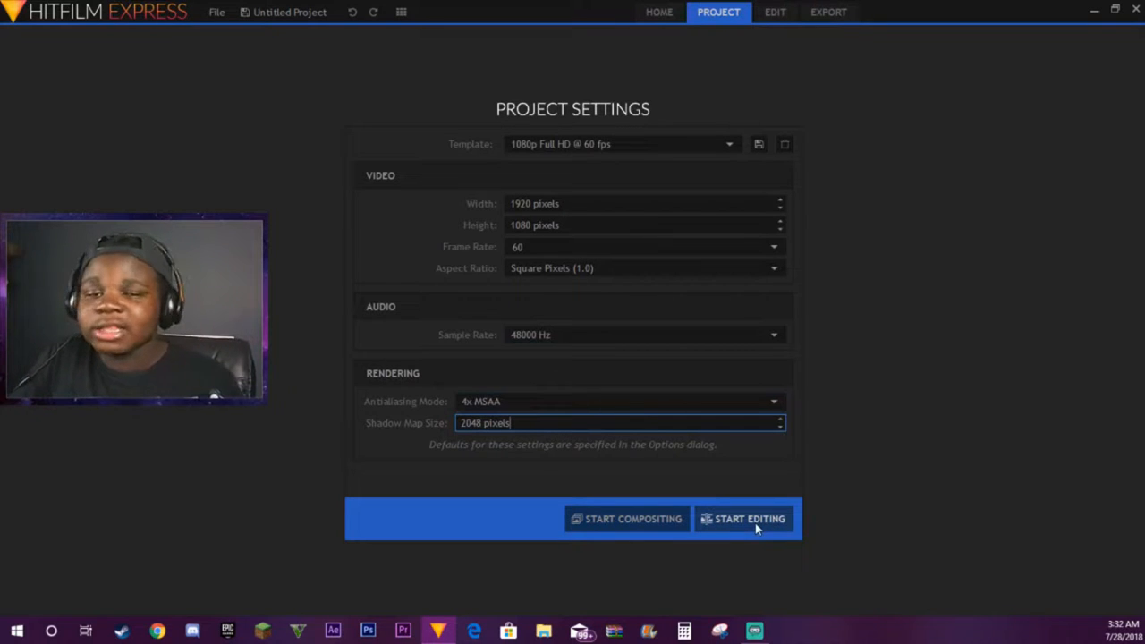
click(749, 518)
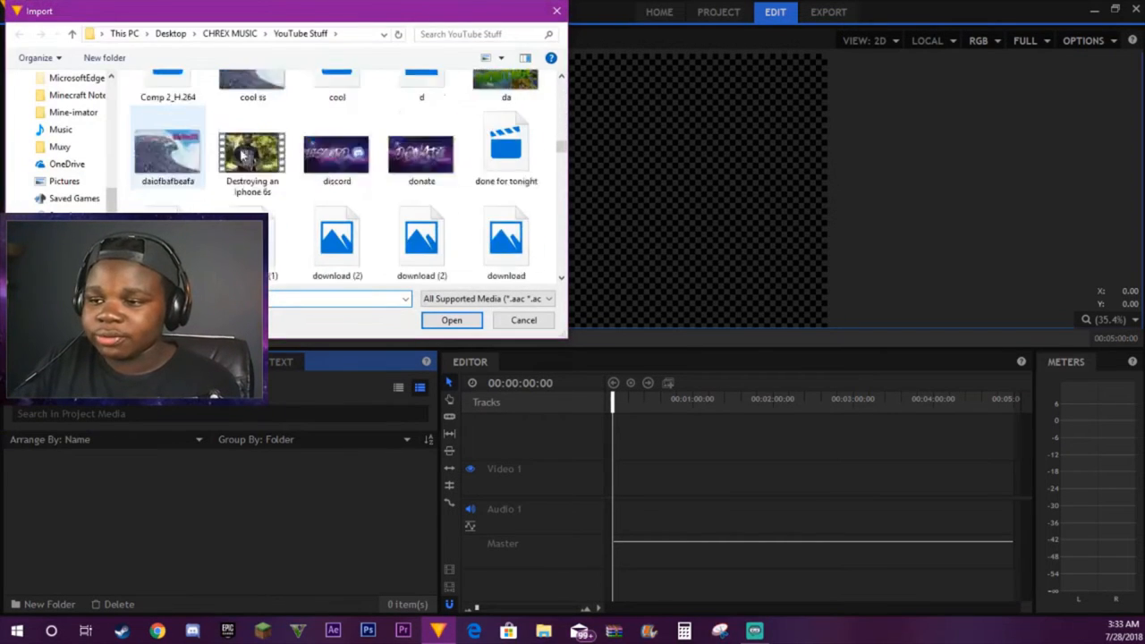
Import the giphy.gif animation and place it on the Video 1 track
scroll(down, 3)
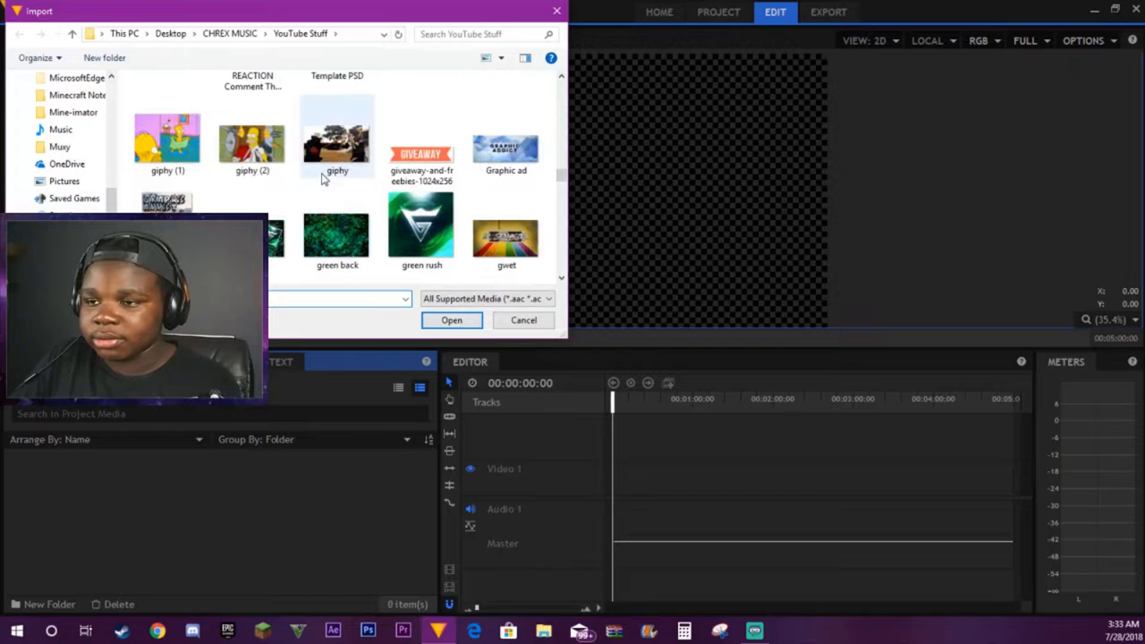
click(451, 320)
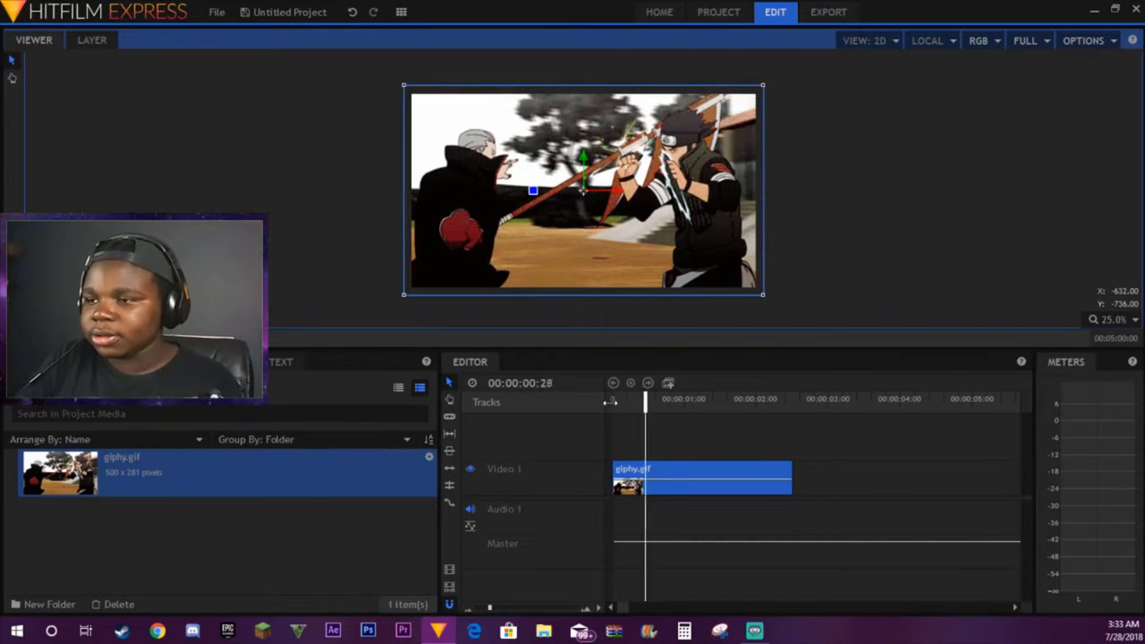
click(749, 398)
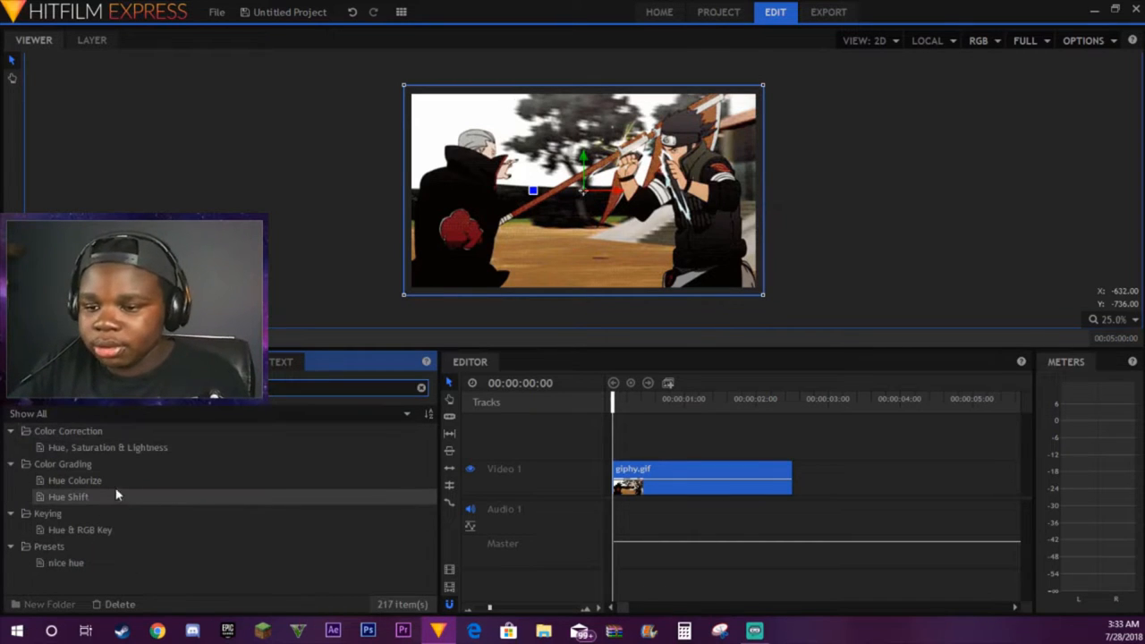
Apply Hue Colorize to the giphy clip, adjusting Hue Strength and raising Lightness for a pink tint
double_click(75, 480)
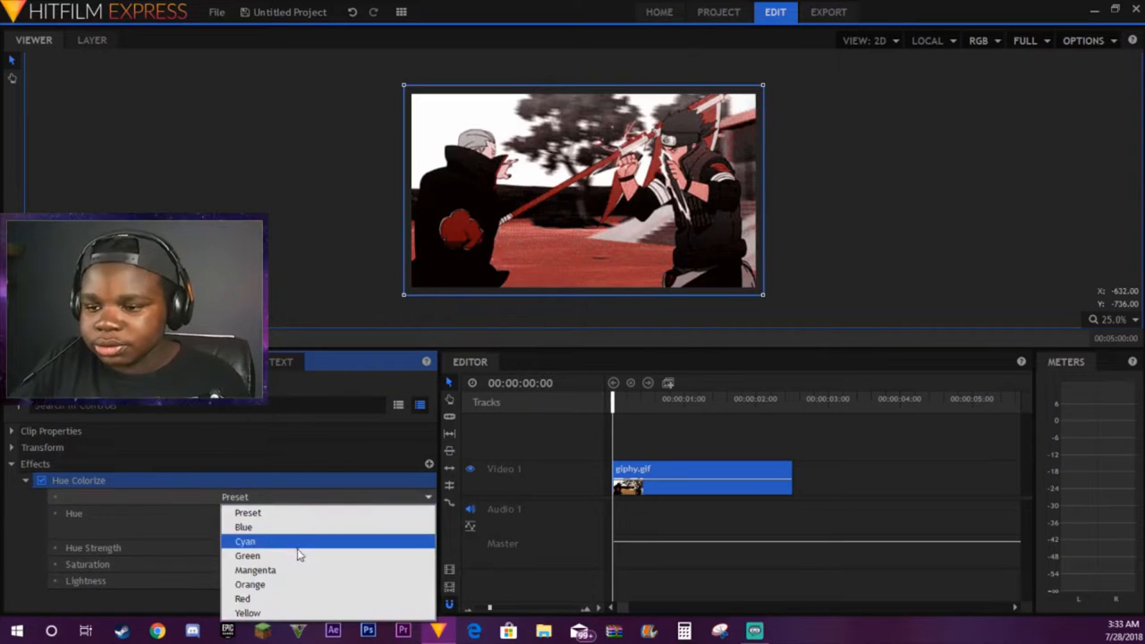
click(243, 540)
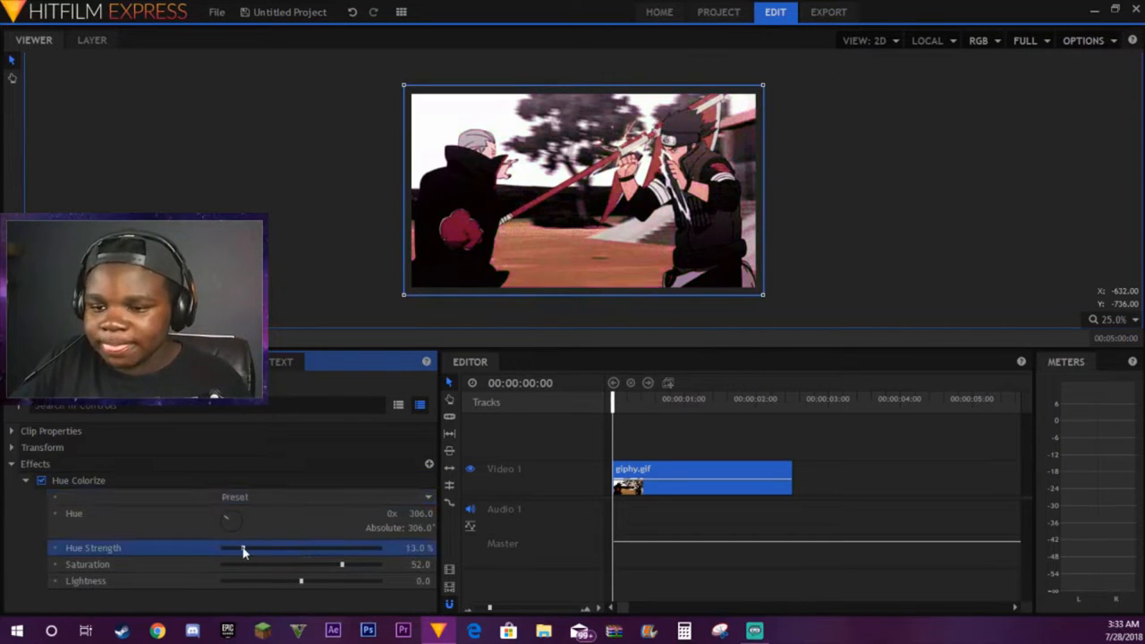
drag(342, 563, 254, 563)
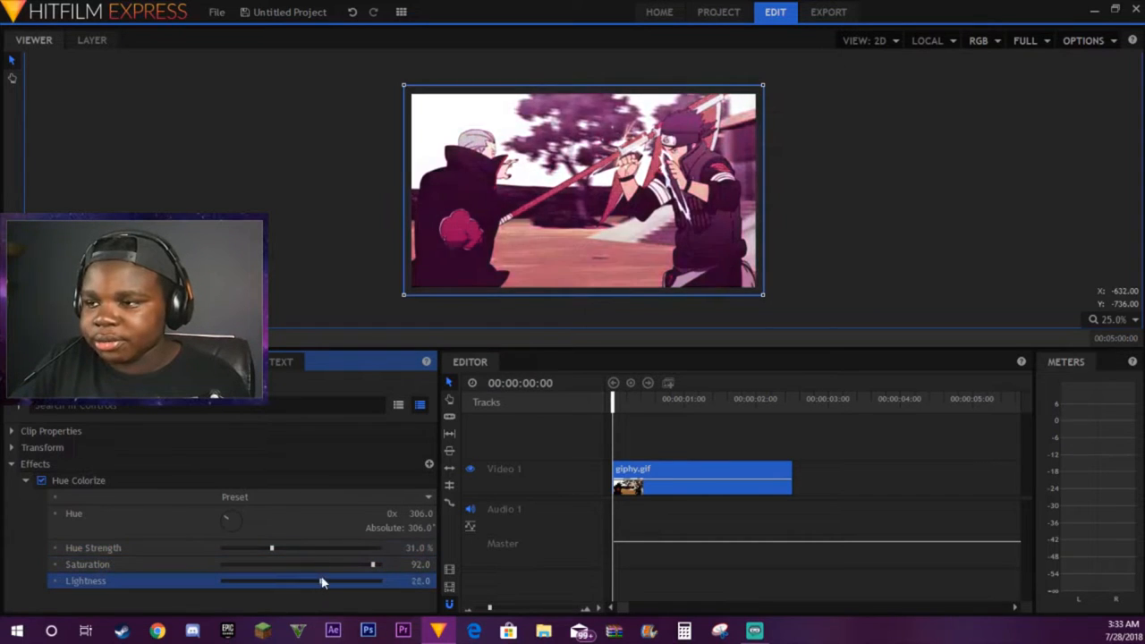
drag(321, 579, 286, 579)
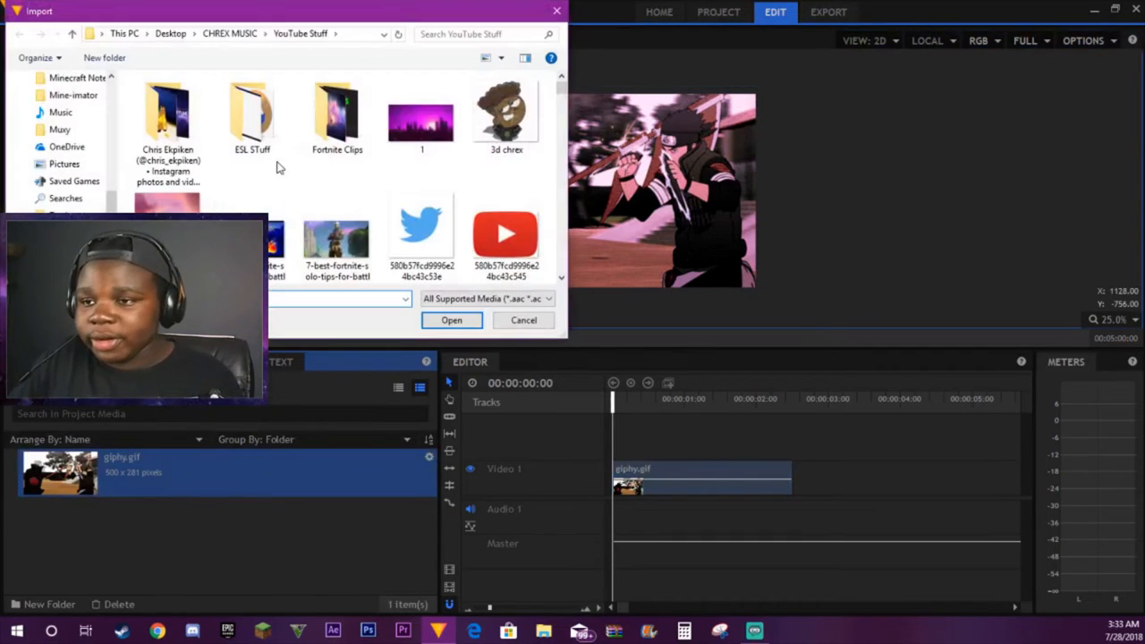
Import Clutch PUMp.mp4 from the Fortnite Clips folder onto the Video 1 track
double_click(336, 116)
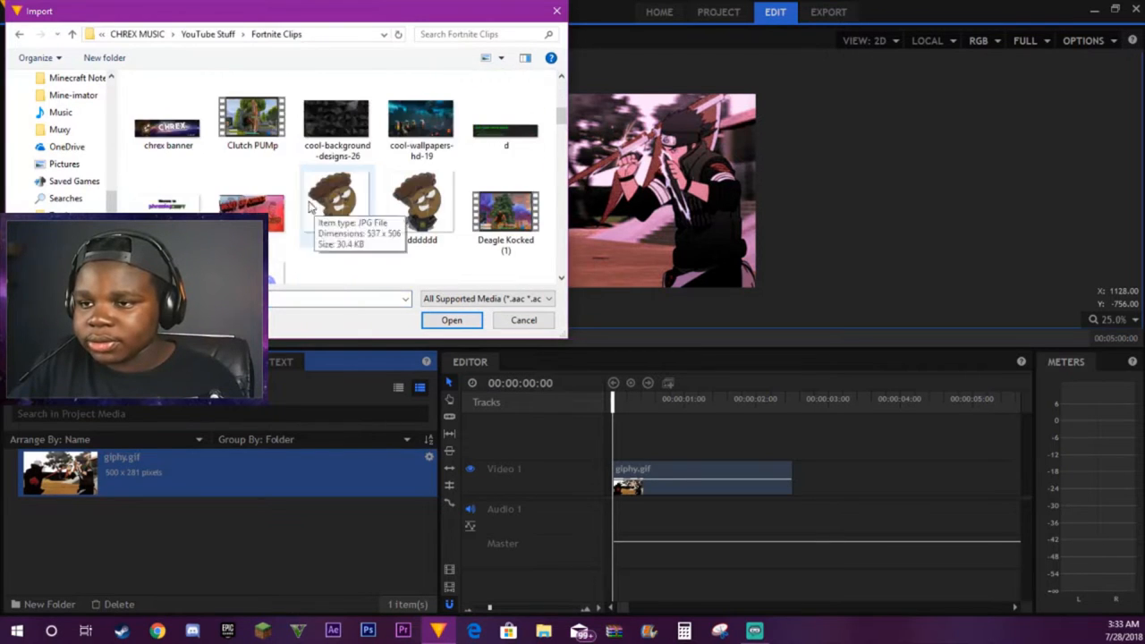
click(451, 320)
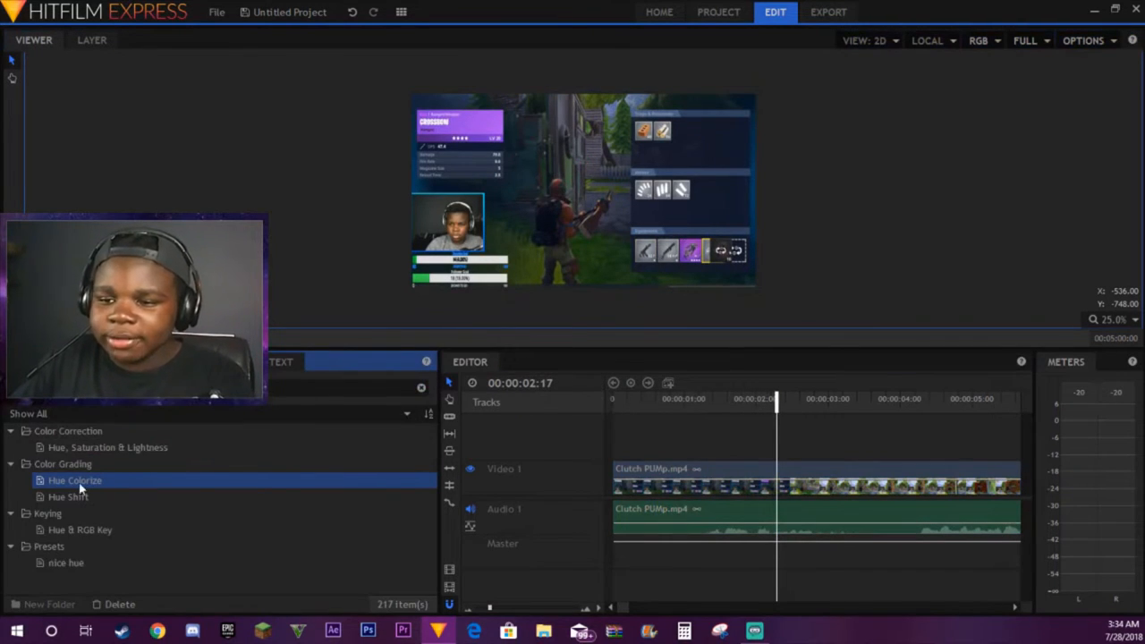
Apply Hue Colorize to the Fortnite clip with the default preset and a lowered Hue Strength
double_click(75, 480)
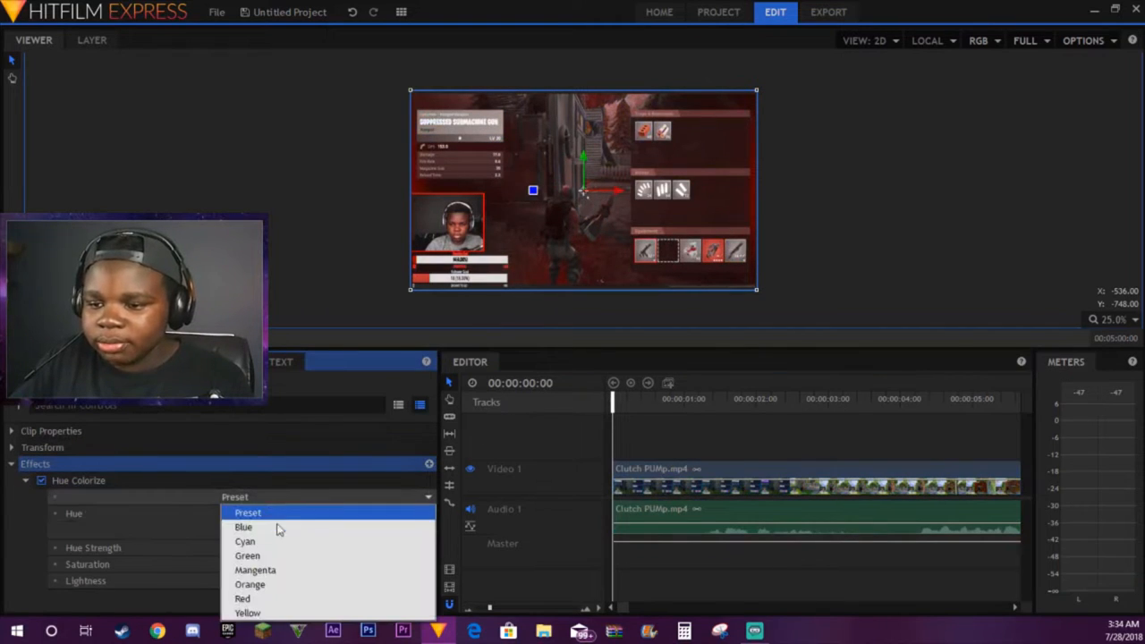
click(254, 568)
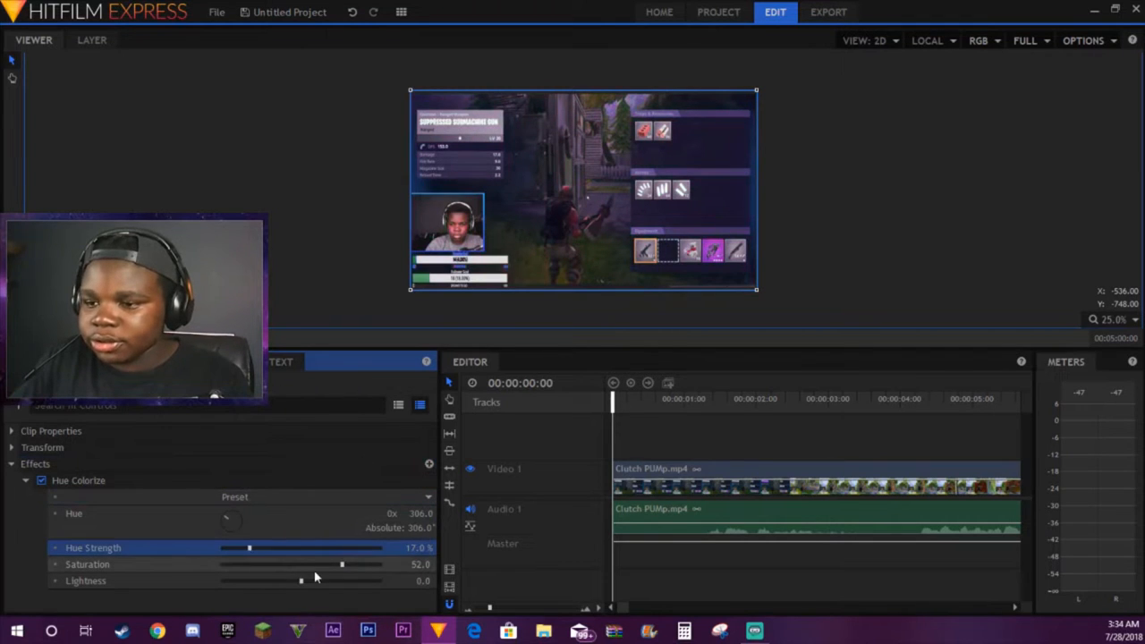
drag(343, 566, 361, 565)
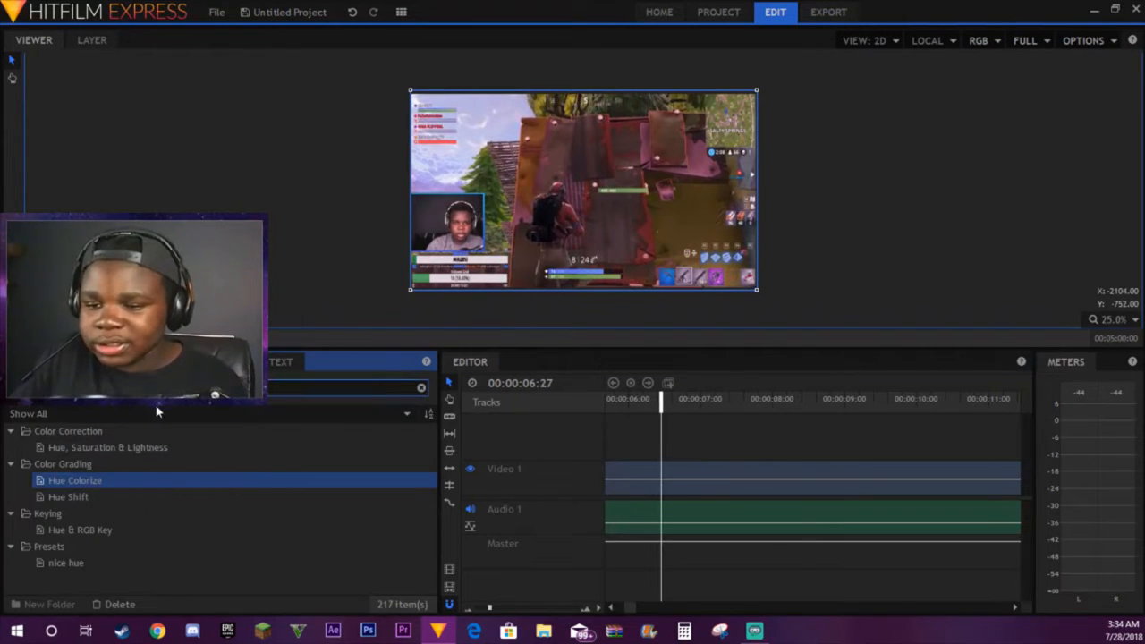
Apply a Color Difference Key from Keying to the Fortnite clip and scrub back through it
scroll(down, 3)
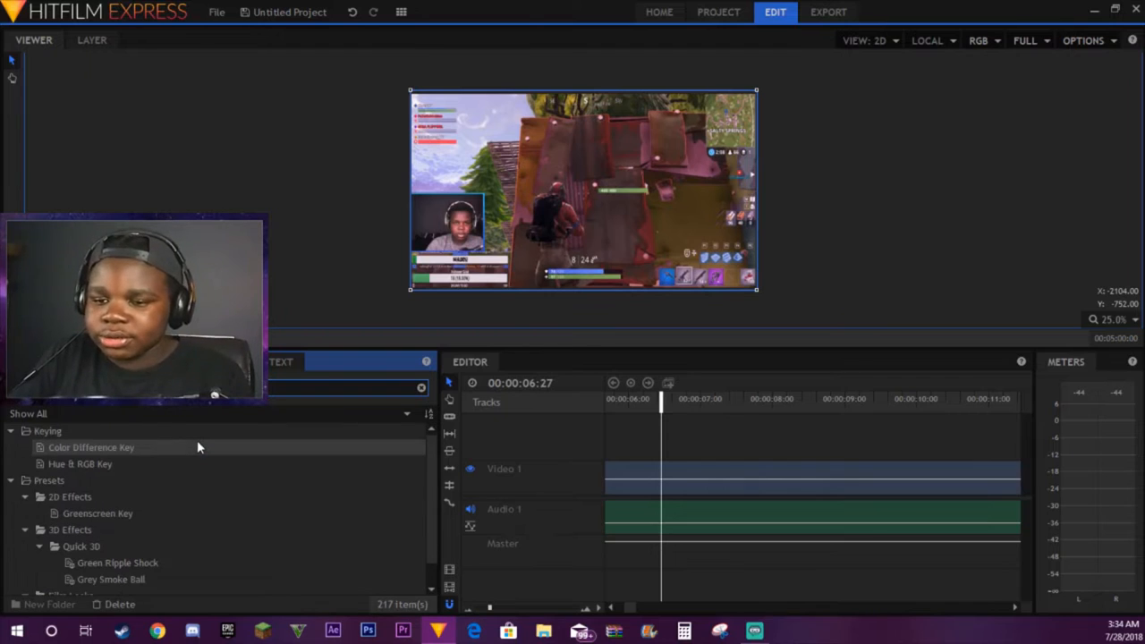
click(97, 512)
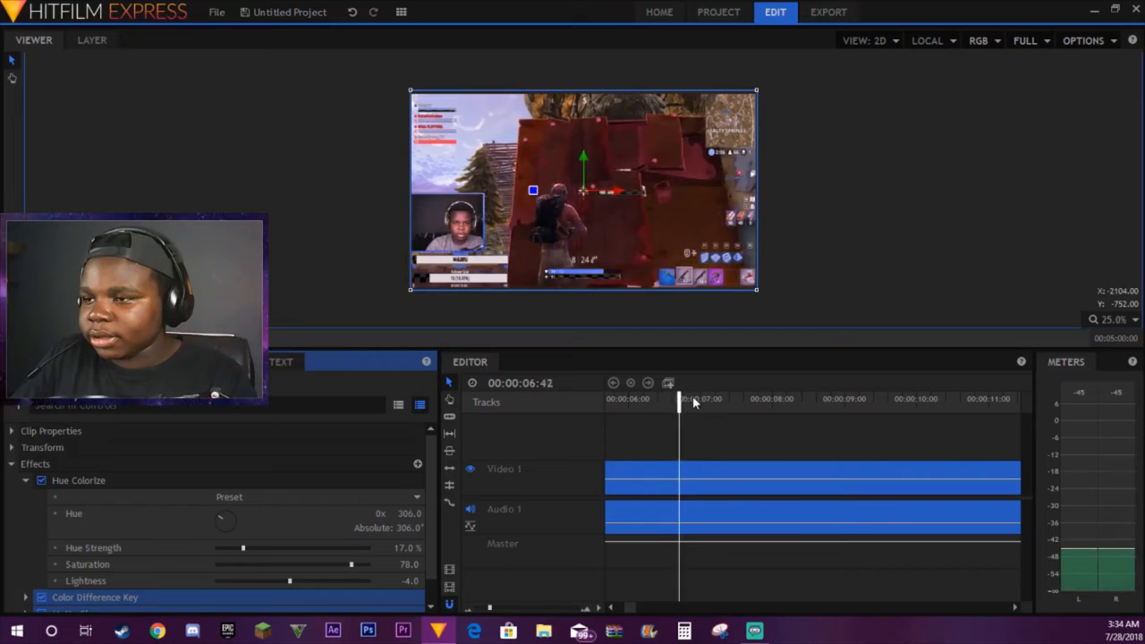
drag(679, 397, 551, 397)
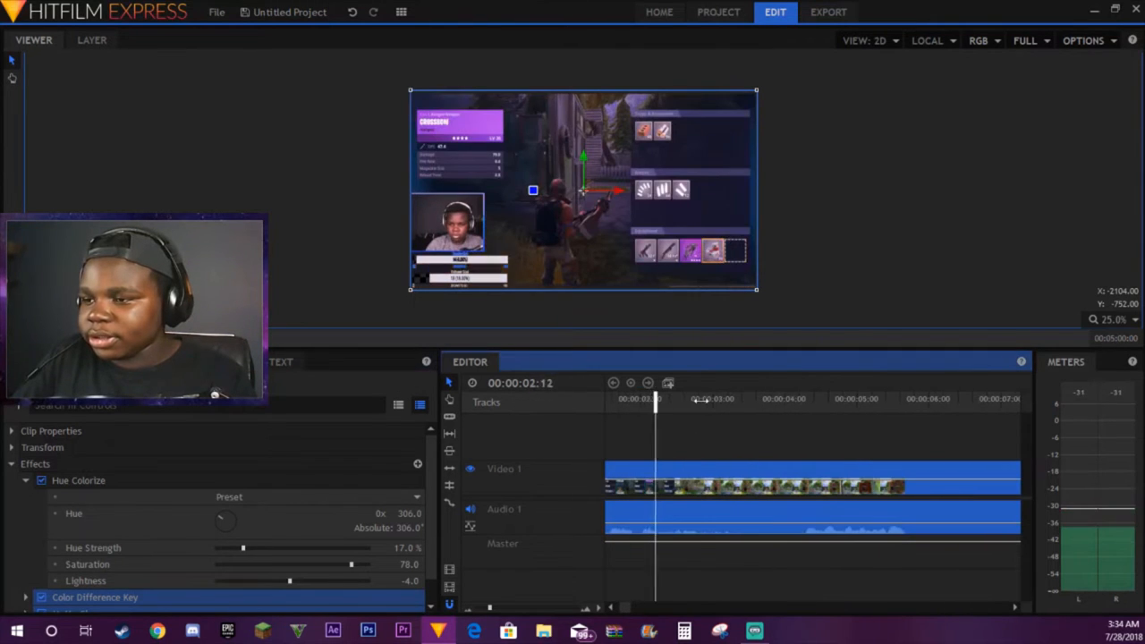
click(736, 397)
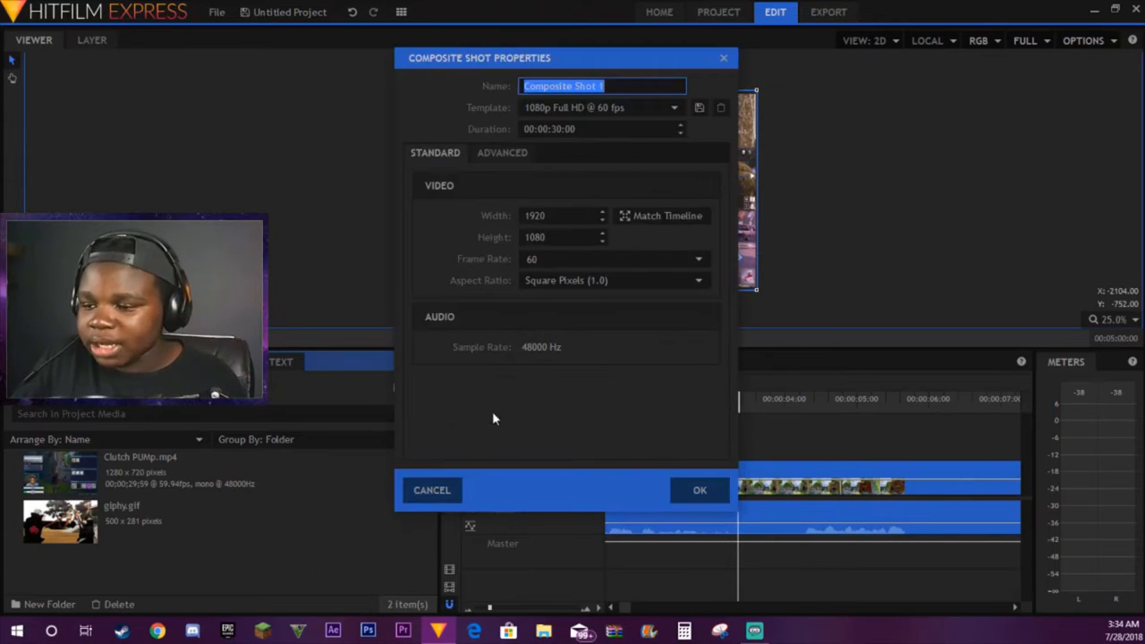
Confirm the 1080p 60 fps Composite Shot Properties to create Composite Shot 1
click(700, 490)
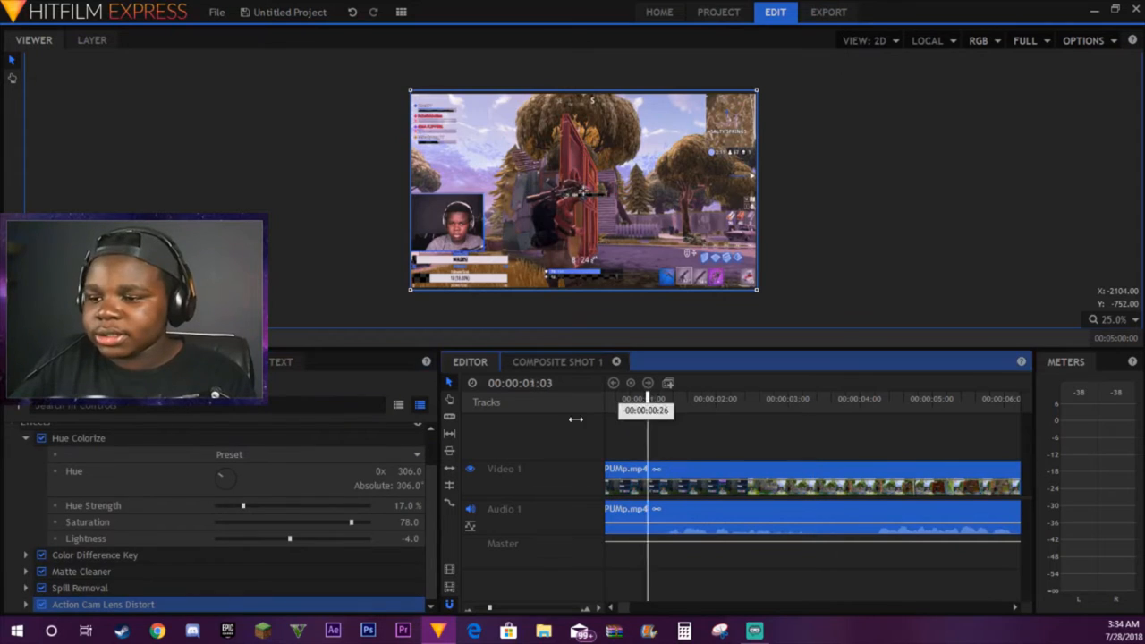
Raise the Action Cam Lens Distort FOV to 45.0 and move the playhead to about one second
click(612, 397)
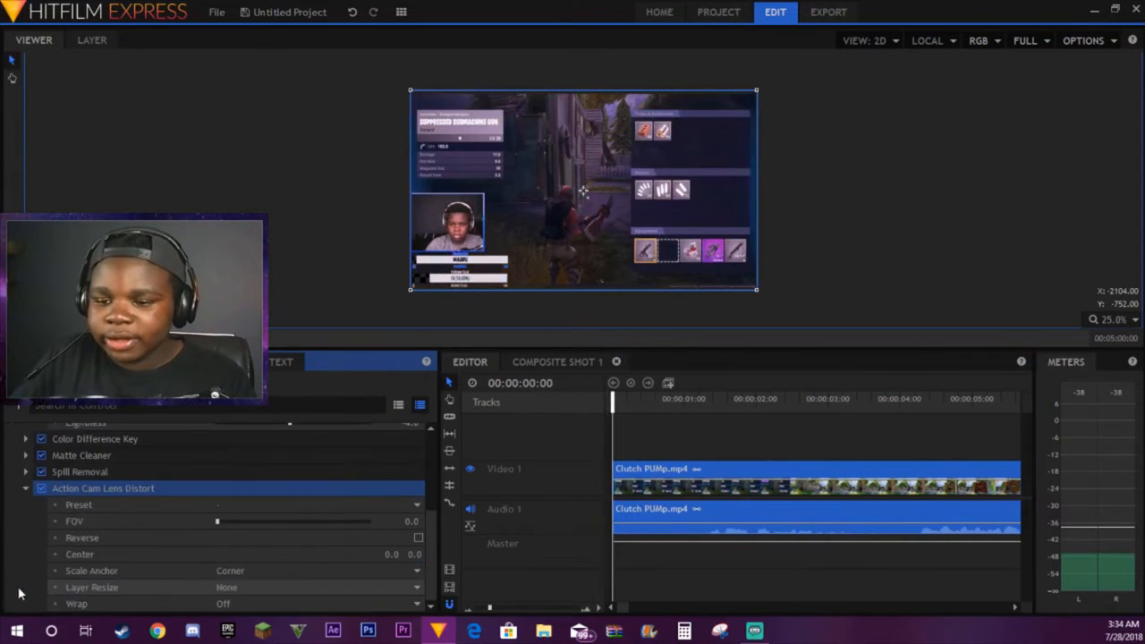
drag(218, 520, 283, 521)
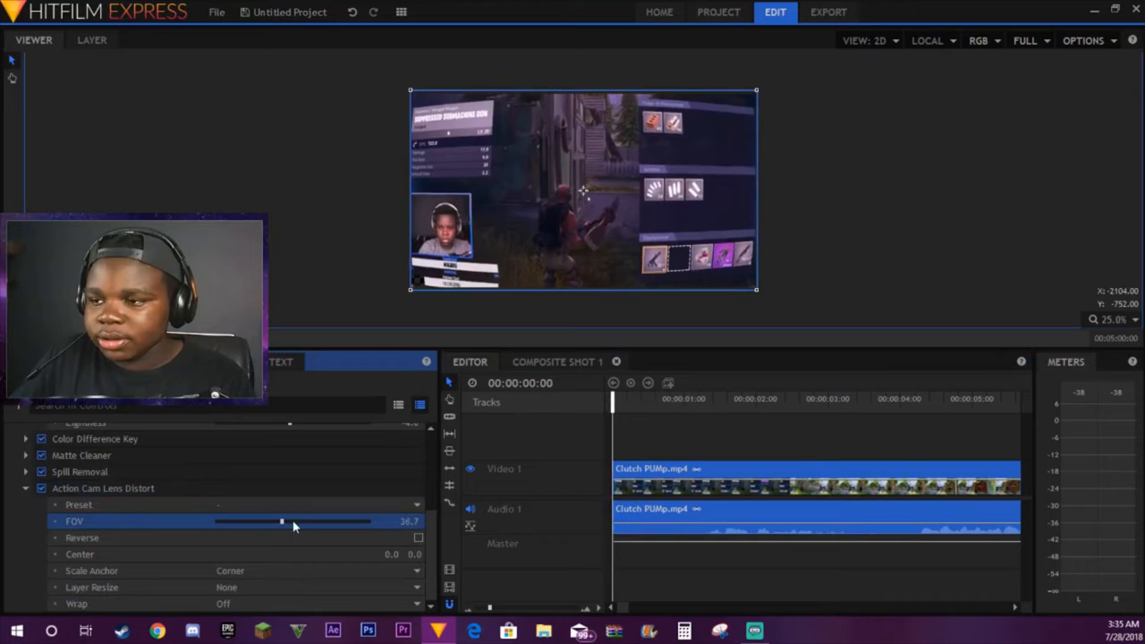
drag(283, 522, 293, 523)
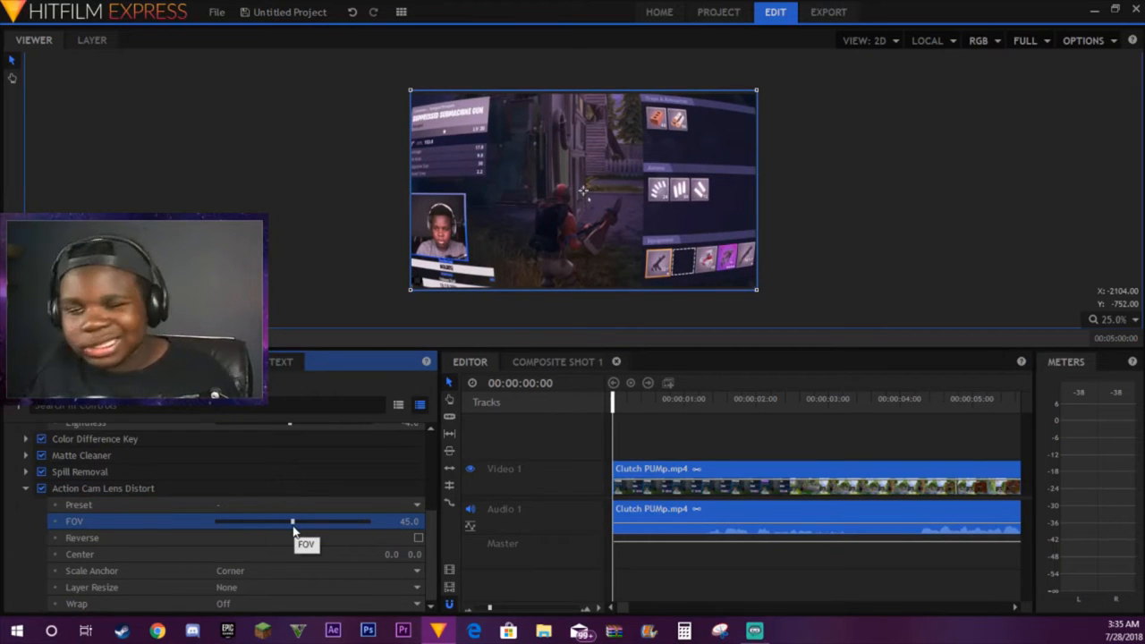
click(688, 397)
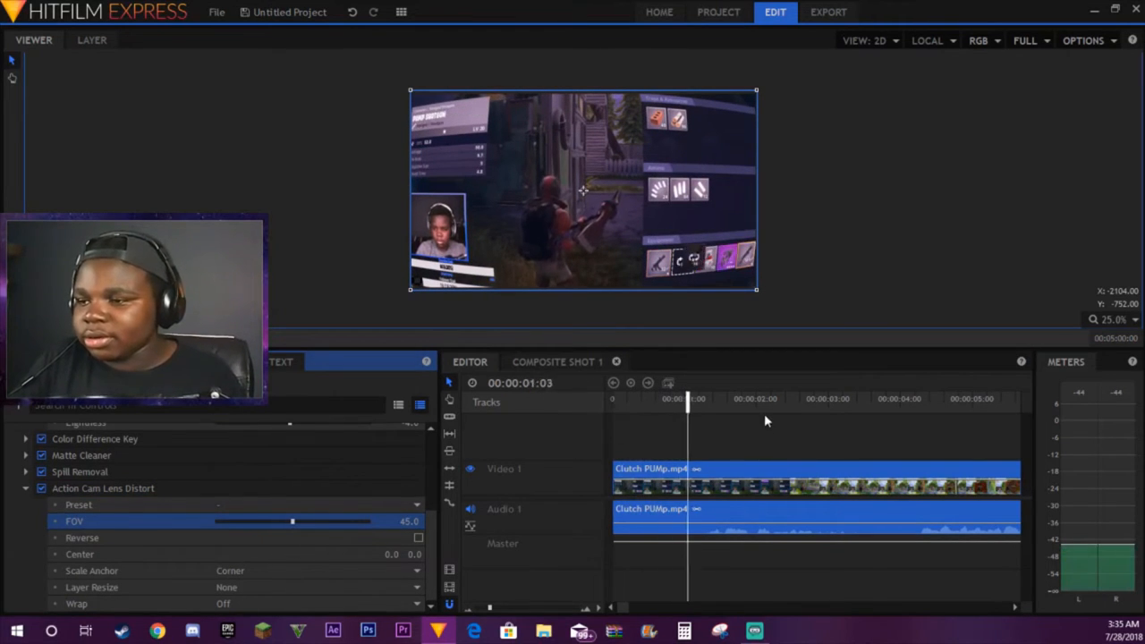